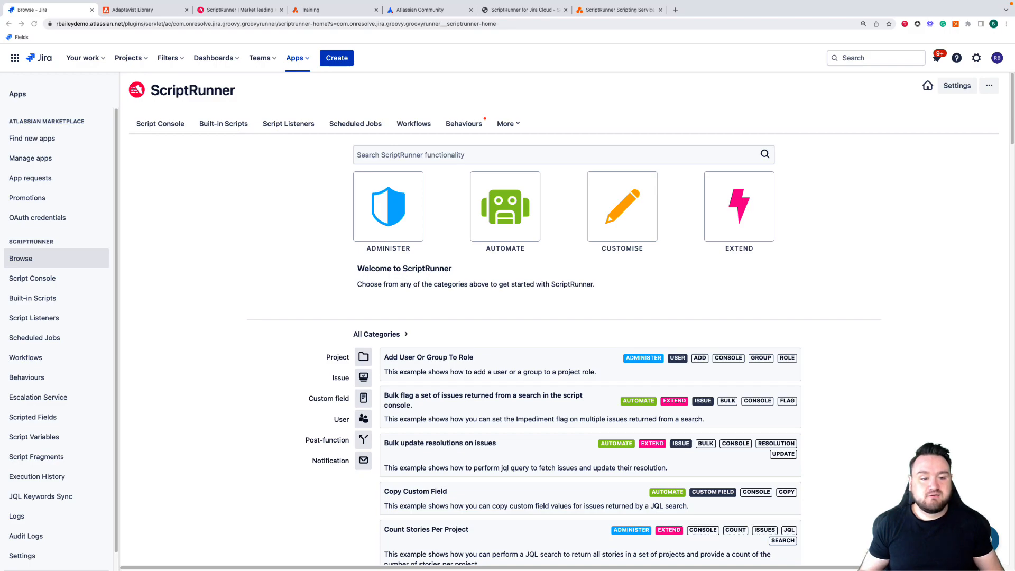
pyautogui.moveTo(192, 253)
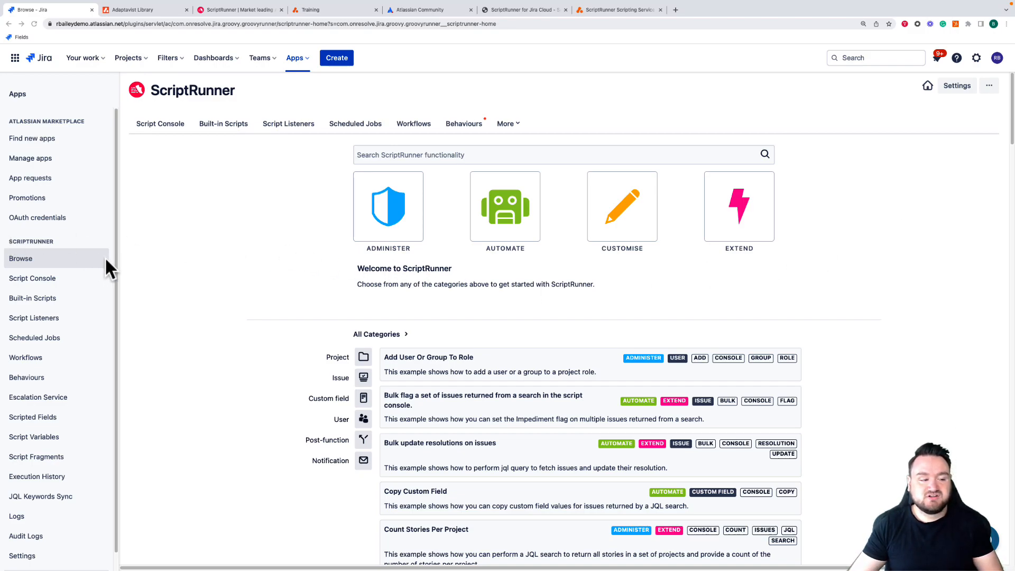
pyautogui.moveTo(185, 271)
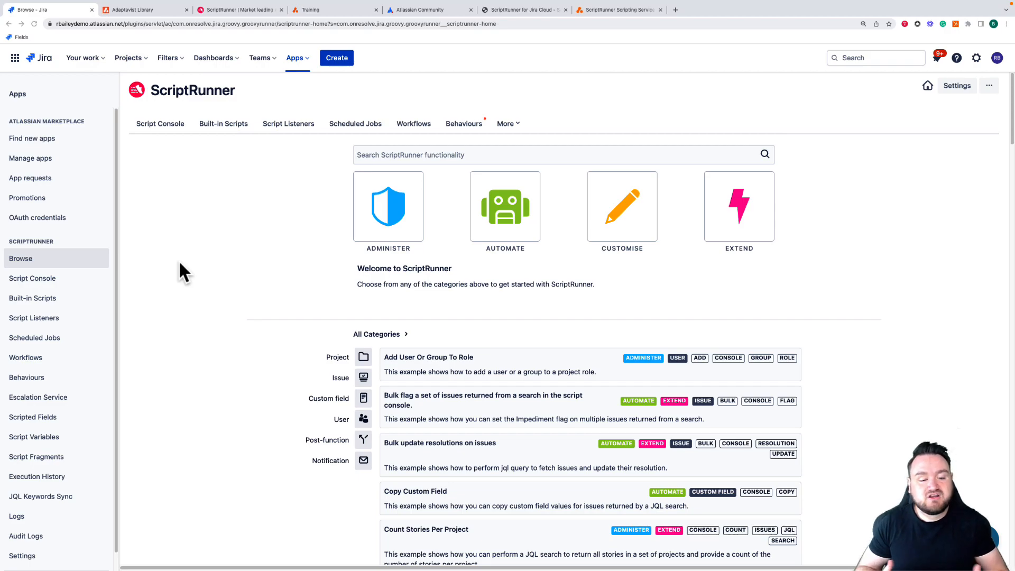
pyautogui.moveTo(277, 291)
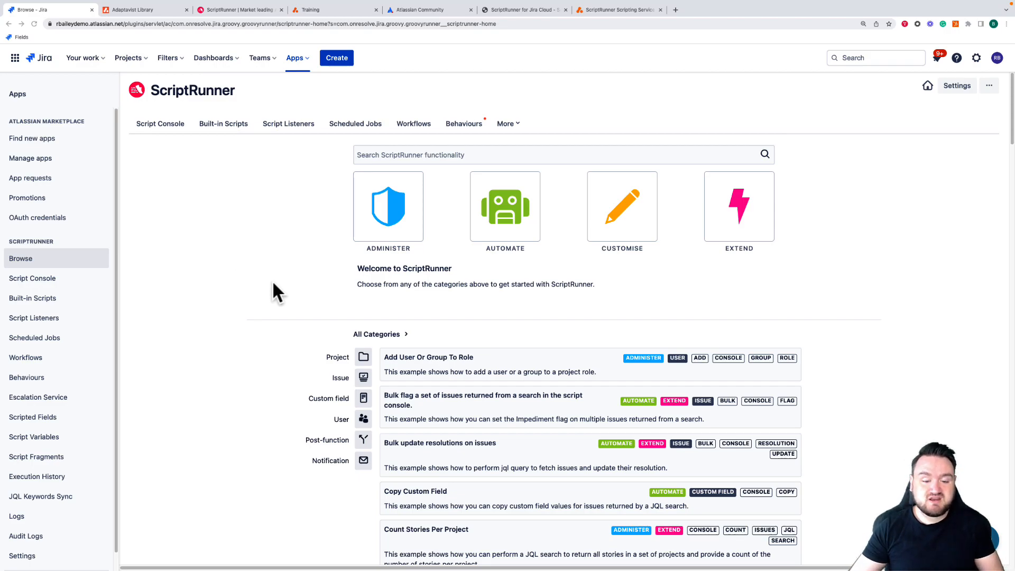
# Step: Load the 'Bulk flag a set of issues' example and select its <JQLQueryHere> placeholder
pyautogui.click(505, 207)
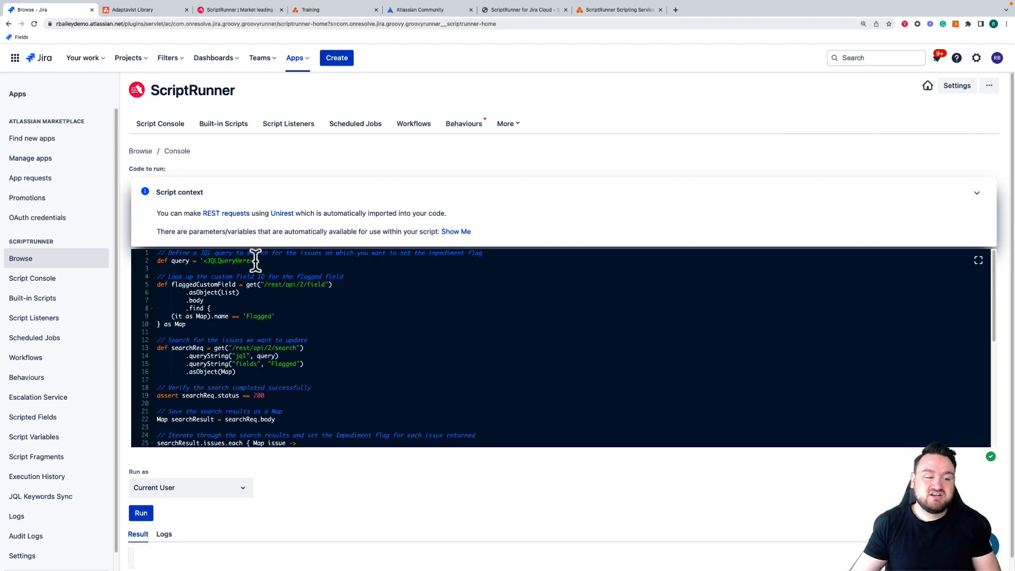
pyautogui.doubleClick(228, 261)
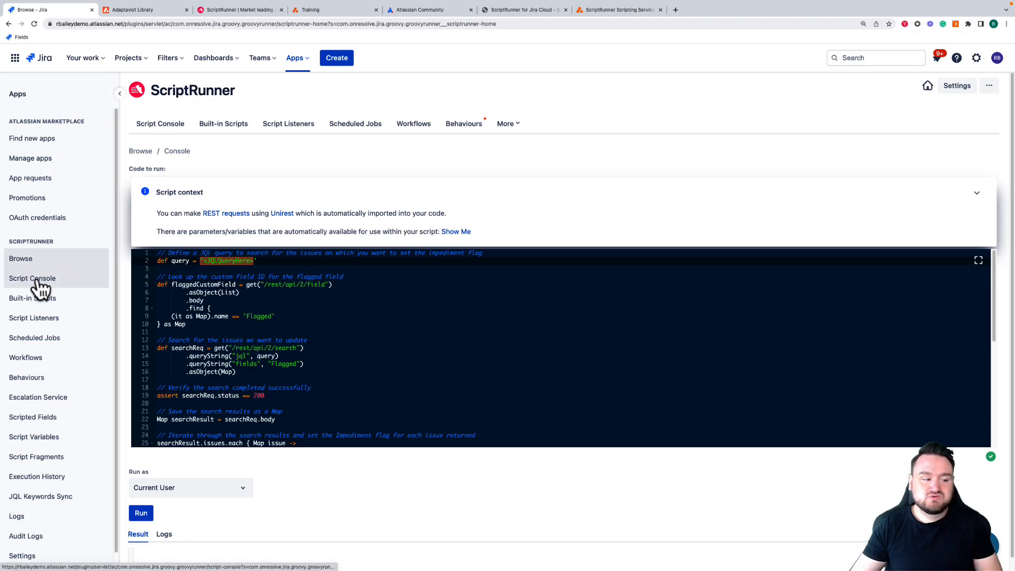
# Step: Reload the 'Bulk flag a set of issues' example in Script Console, then show Script Listeners
pyautogui.click(32, 277)
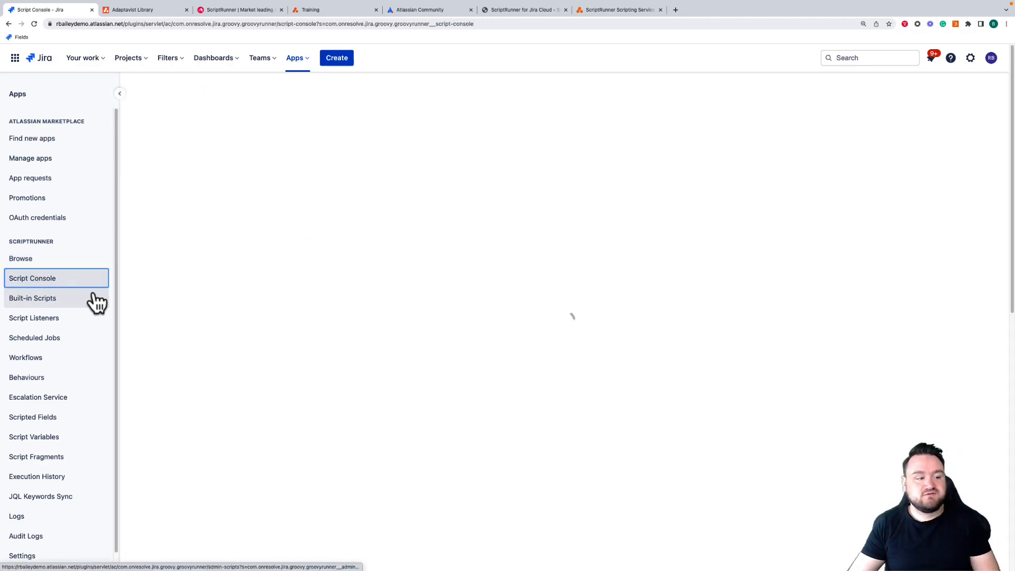
pyautogui.click(33, 278)
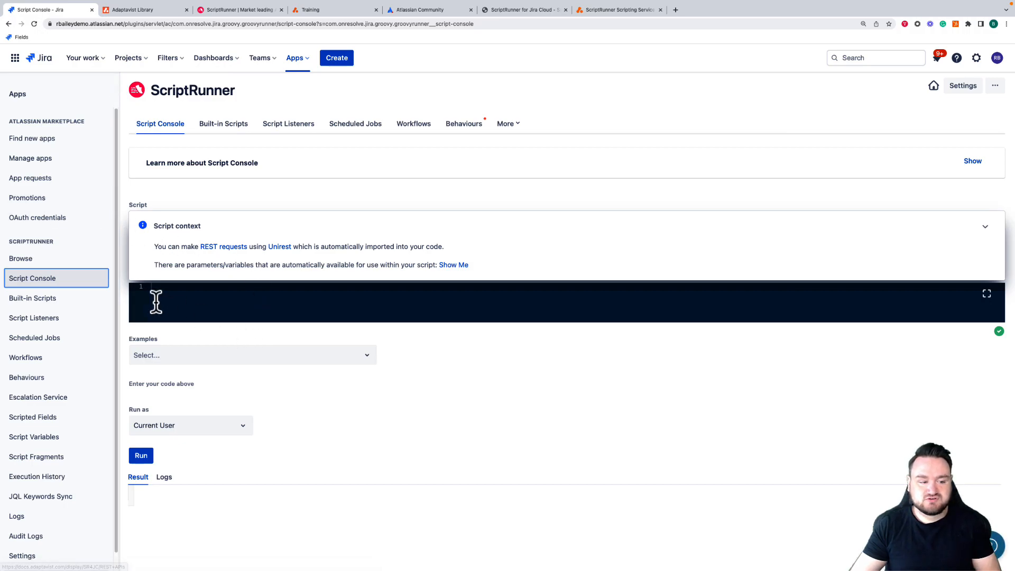
pyautogui.click(251, 354)
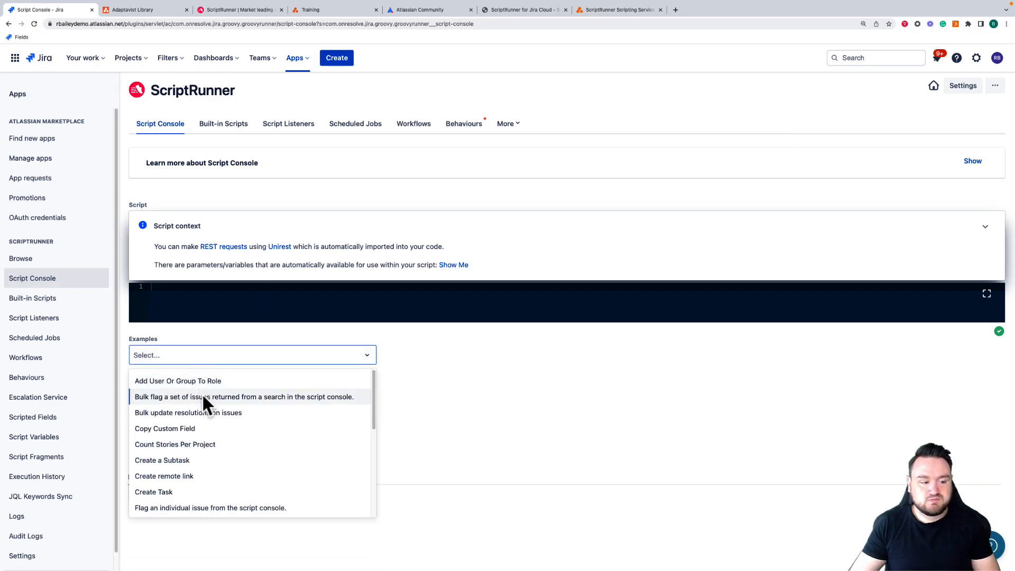
pyautogui.click(244, 396)
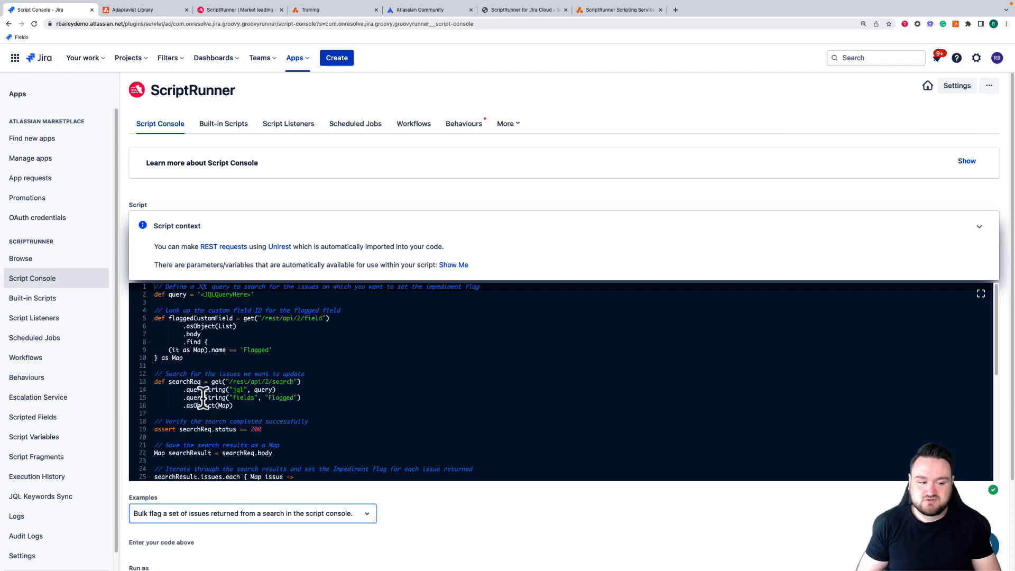
pyautogui.click(33, 318)
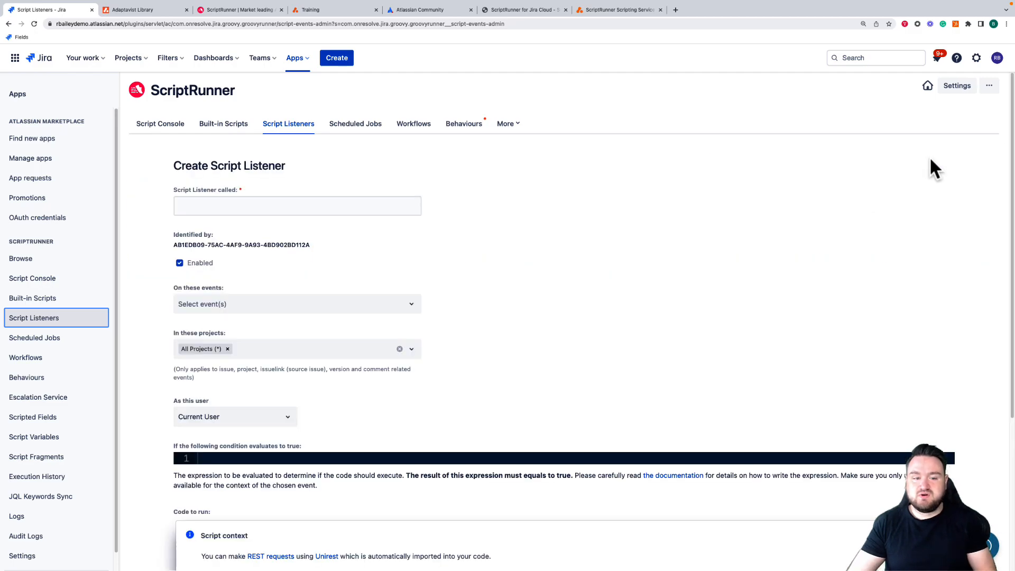
pyautogui.click(298, 407)
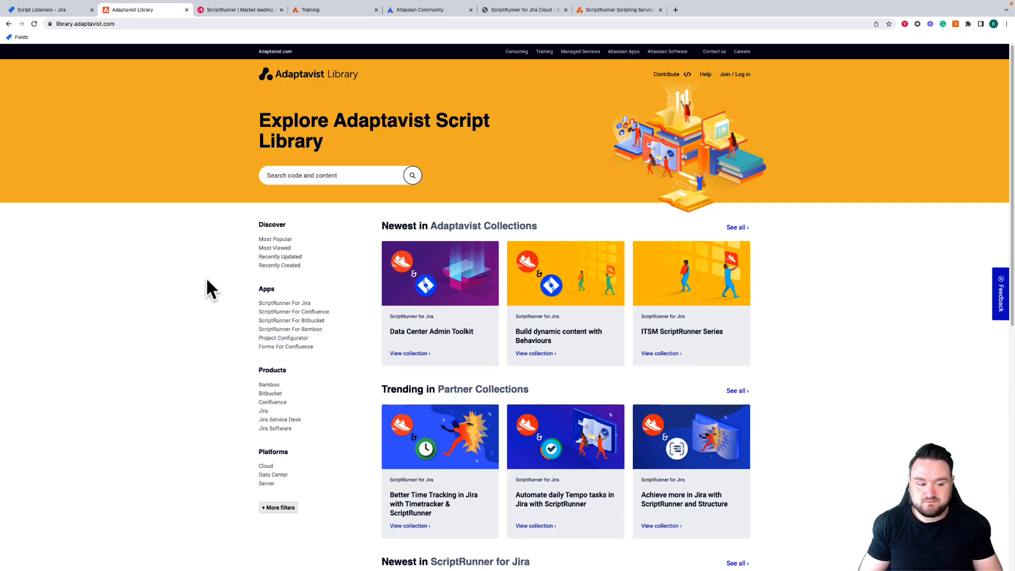
pyautogui.moveTo(248, 266)
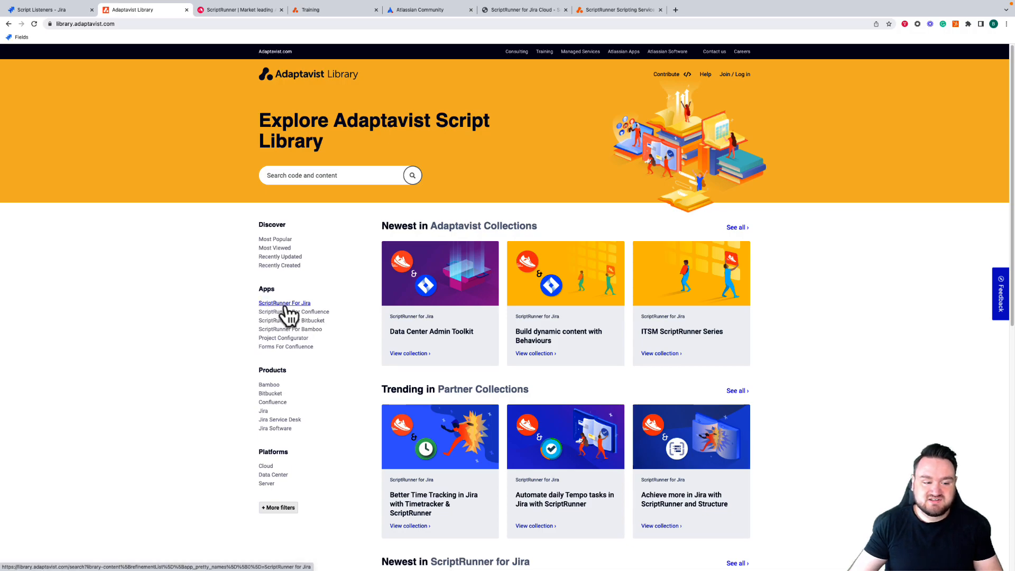
# Step: Filter the Library to ScriptRunner For Jira and open 'Show Last Comment for an Issue in Jira Cloud'
pyautogui.click(284, 303)
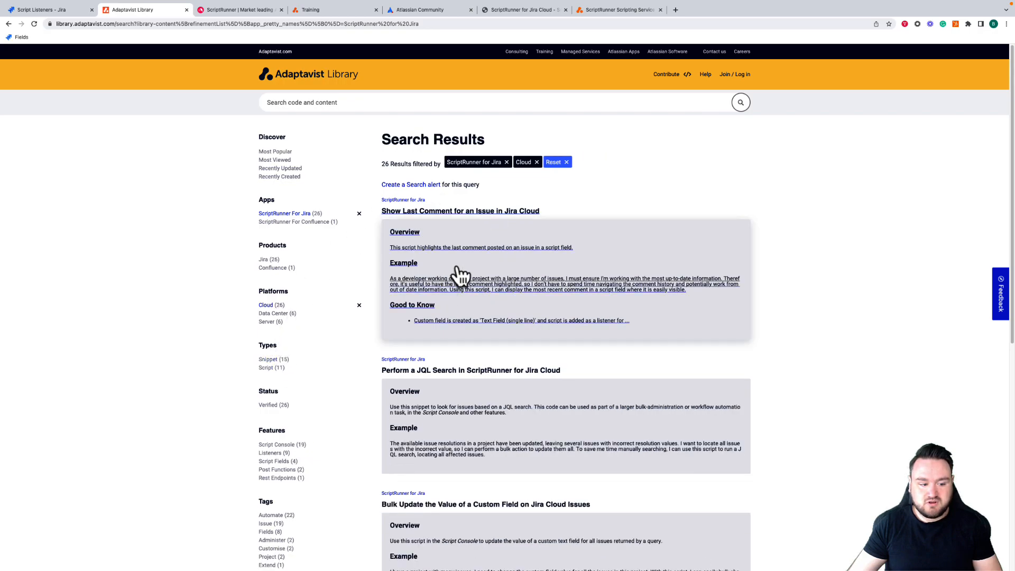
pyautogui.click(460, 211)
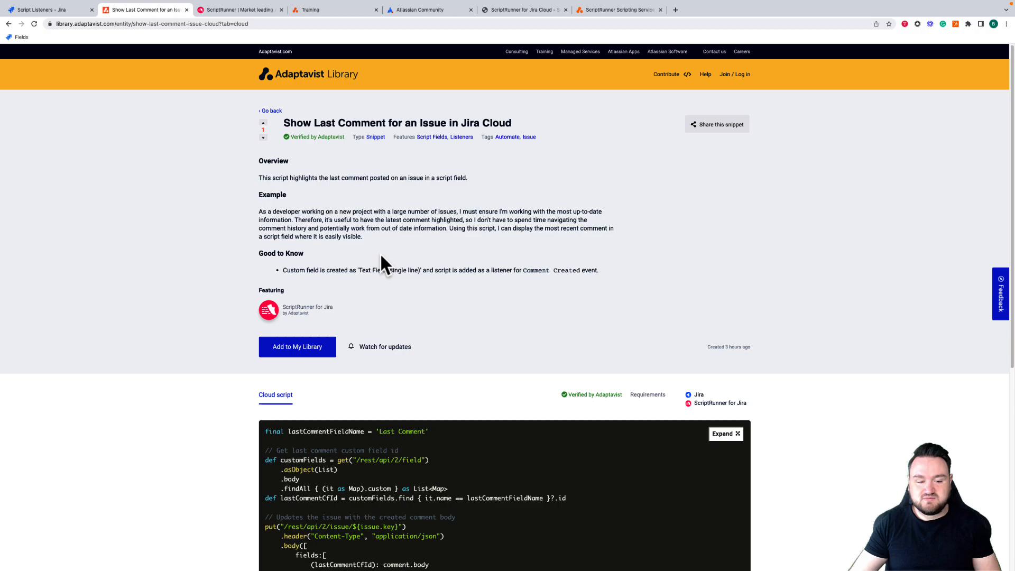
pyautogui.scroll(-3)
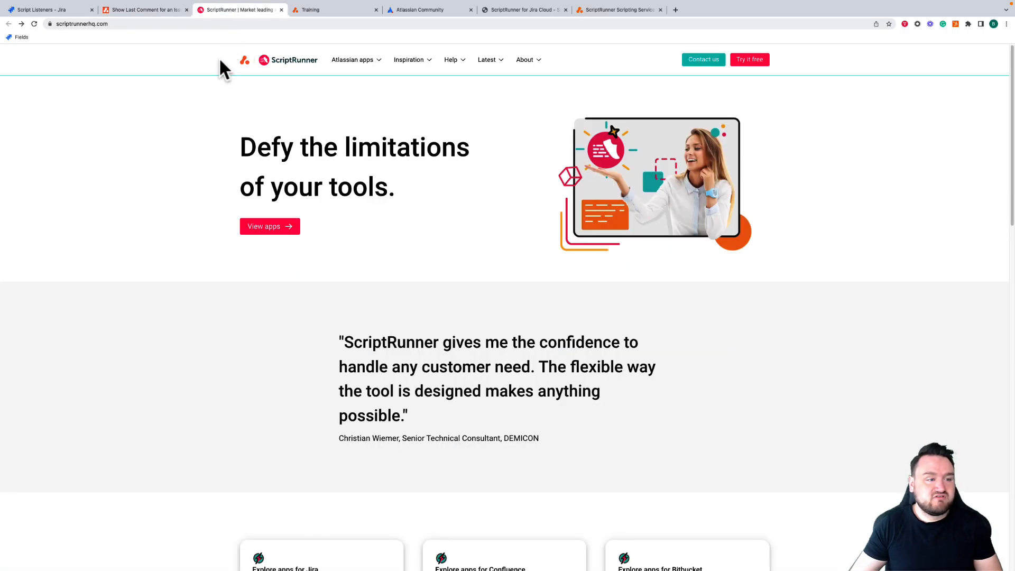
pyautogui.moveTo(223, 121)
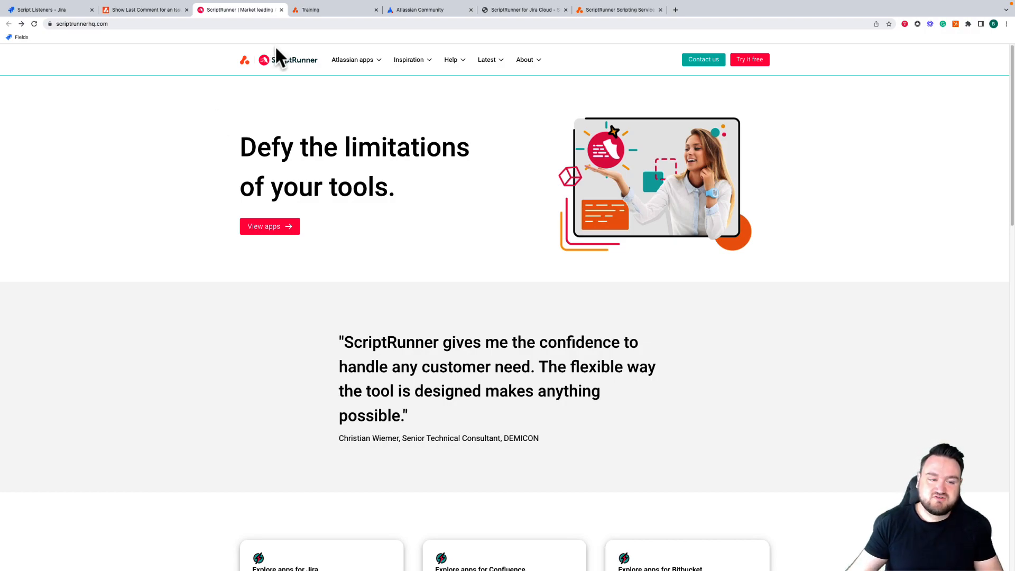
# Step: Choose ScriptRunner for Jira under For Cloud in the scriptrunnerhq.com Help menu
pyautogui.click(451, 60)
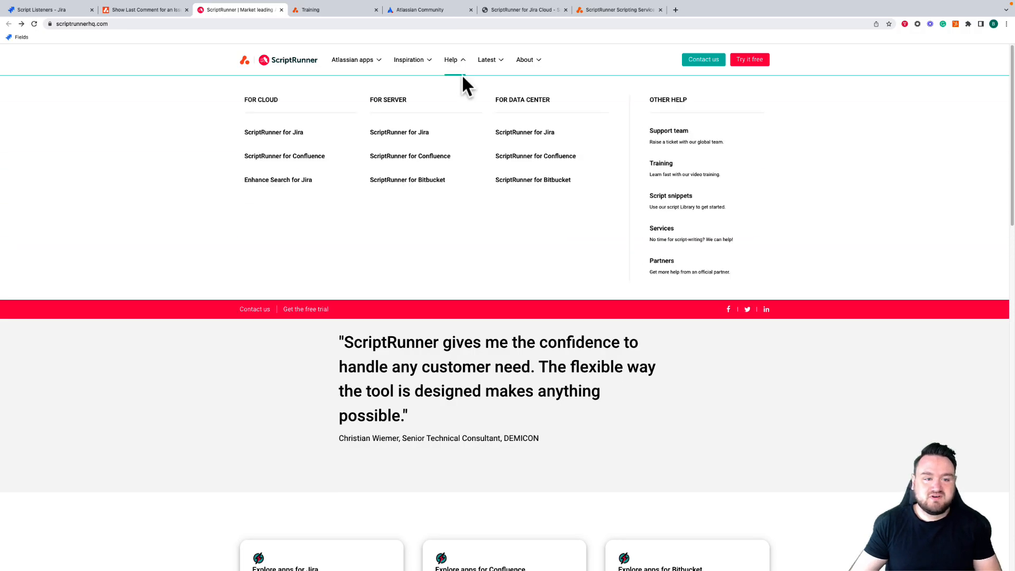
pyautogui.moveTo(274, 132)
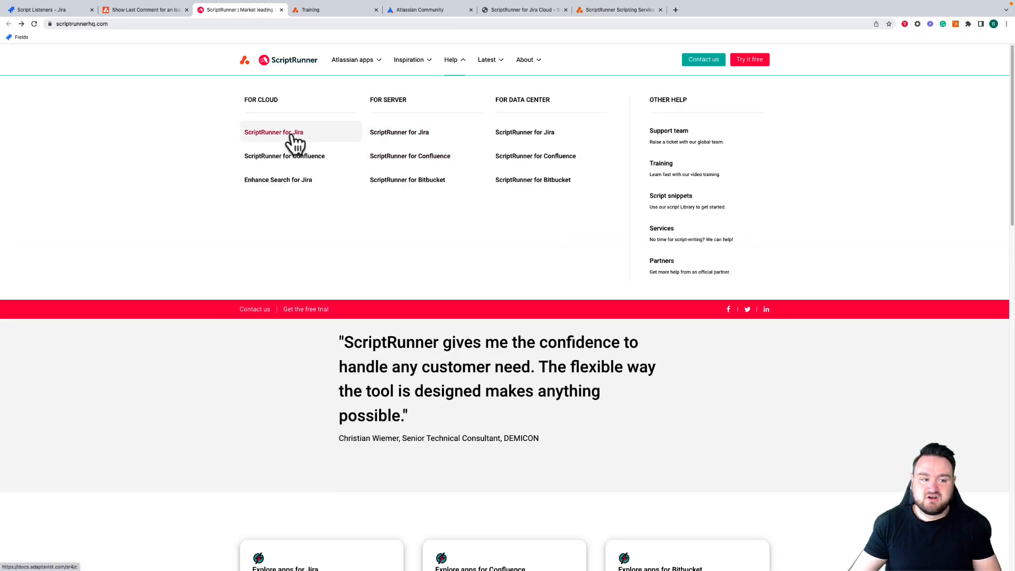
pyautogui.click(274, 132)
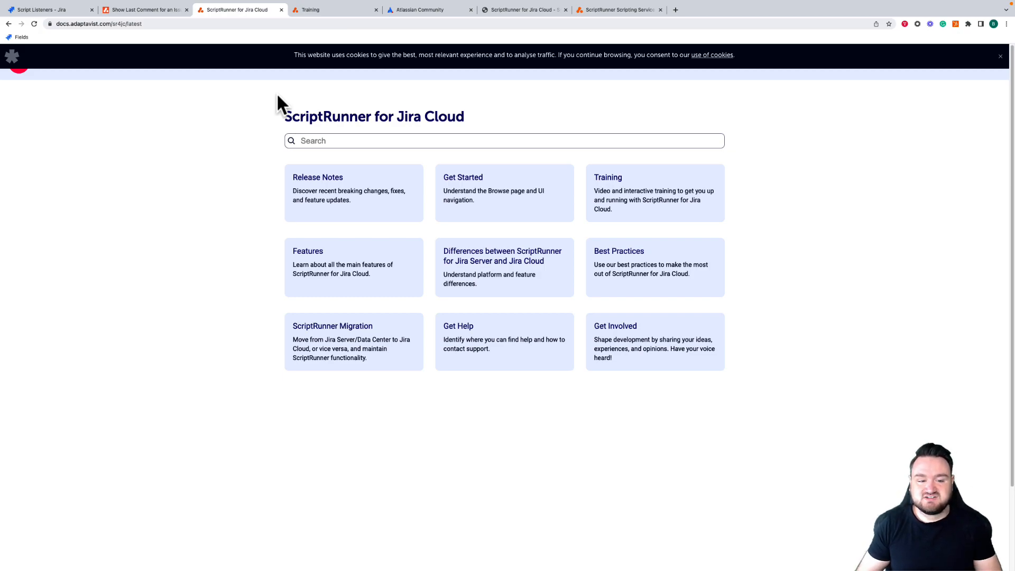
# Step: Browse from the Features documentation to the Script Listener Examples page
pyautogui.click(353, 262)
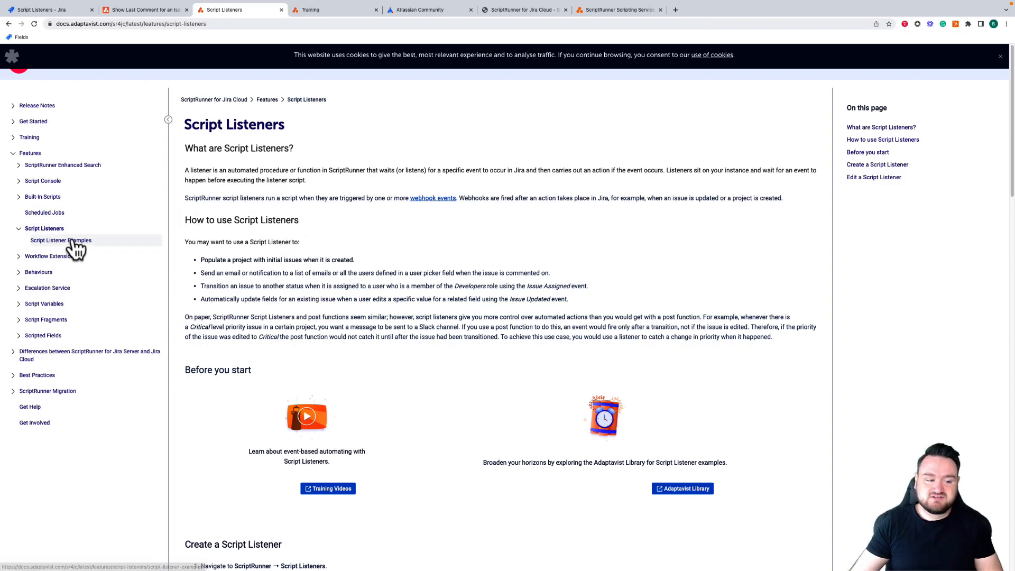
pyautogui.click(61, 240)
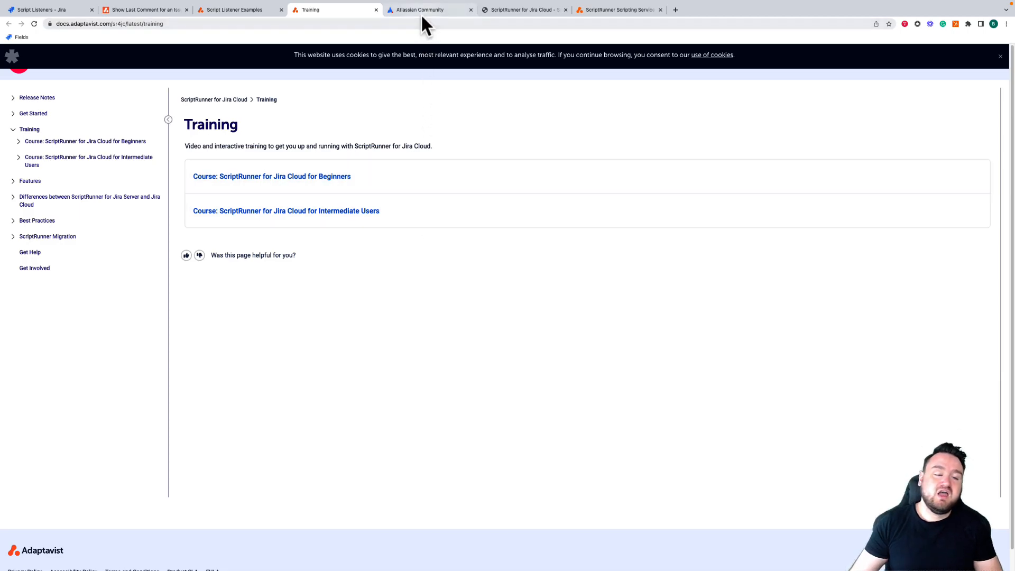
# Step: View the Community feed's product filters: Jira, Apps & Integrations, and Adaptavist
pyautogui.click(427, 9)
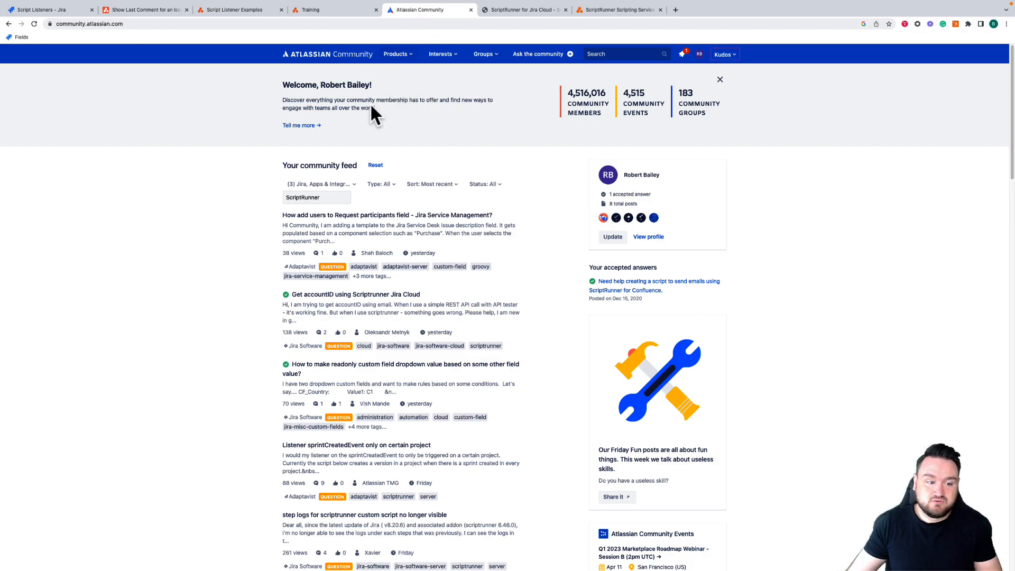
pyautogui.click(320, 185)
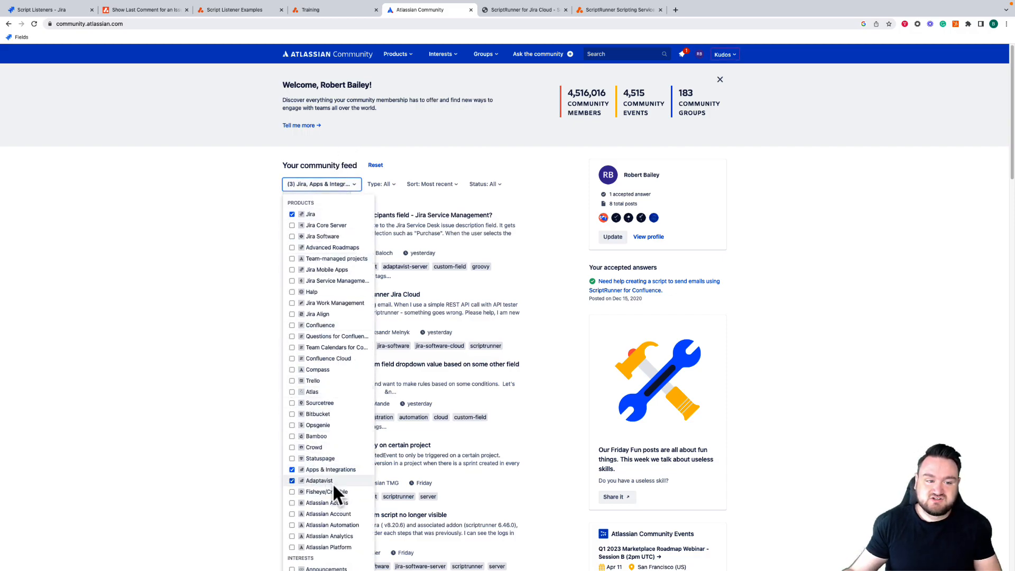
pyautogui.click(292, 481)
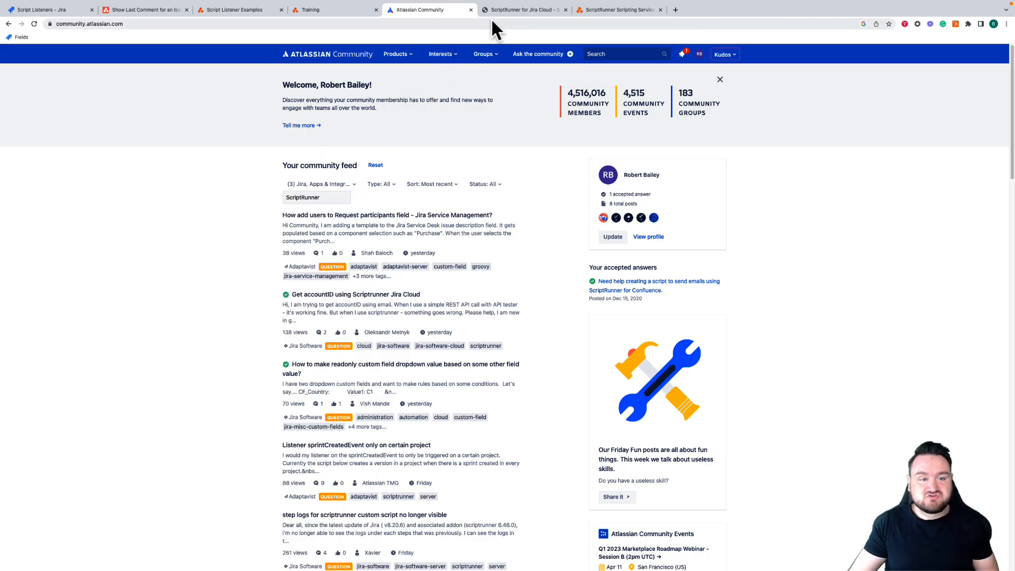
# Step: Review the ScriptRunner for Jira Cloud support portal, then view the Scripting Service page
pyautogui.click(523, 9)
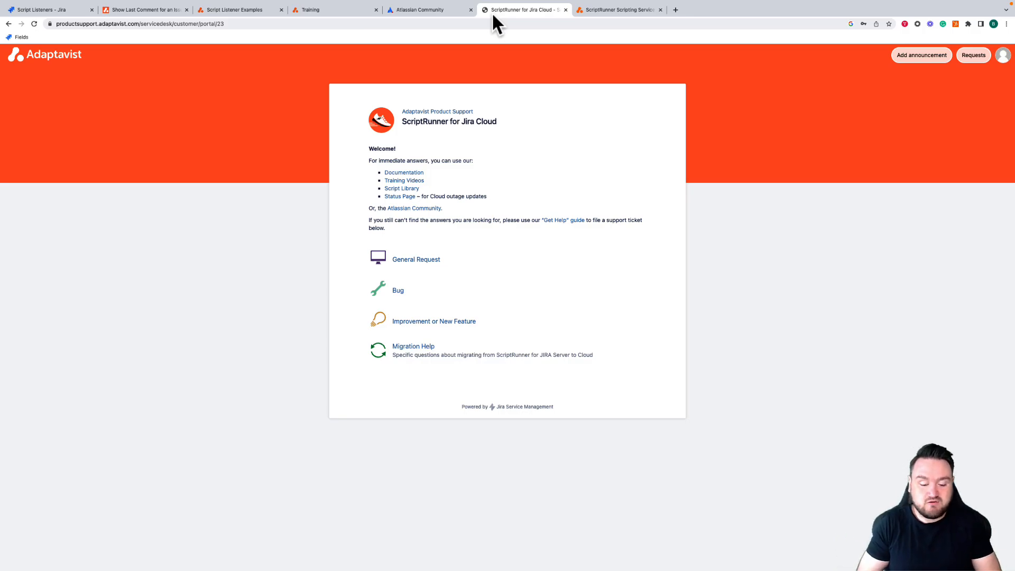
pyautogui.click(618, 9)
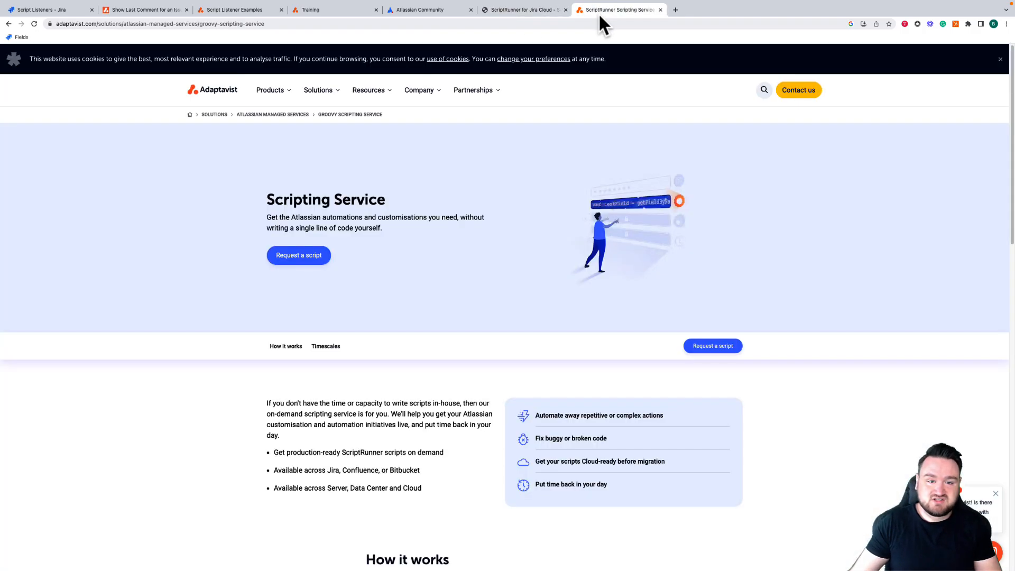